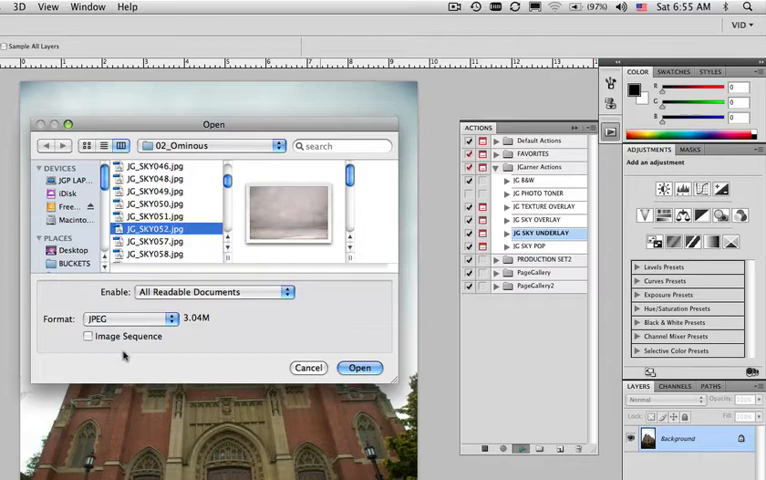
- Open JG_SKY052.jpg from the 02_Ominous folder as the sky layer
{"action": "left_click", "coordinate": [359, 367]}
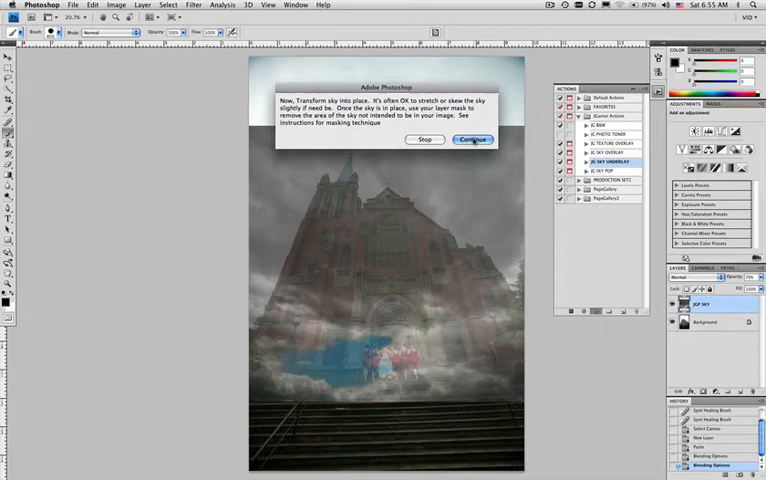
- Continue the sky action so it moves the sky below and masks the church
{"action": "left_click", "coordinate": [473, 139]}
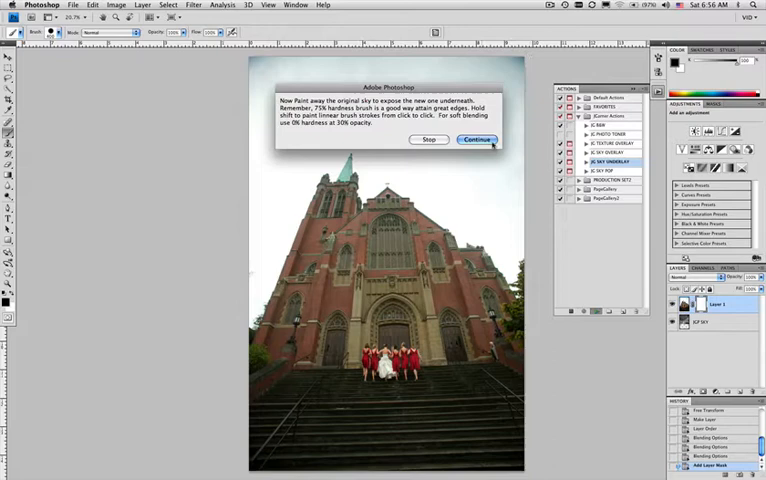
- Continue past the masking instructions and set a 400 px brush to about 7% hardness
{"action": "left_click", "coordinate": [476, 139]}
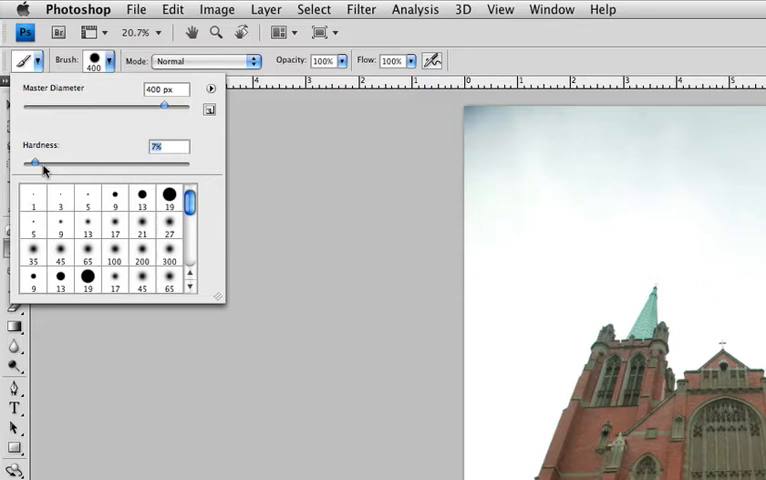
{"action": "left_click_drag", "start_coordinate": [33, 161], "coordinate": [150, 161]}
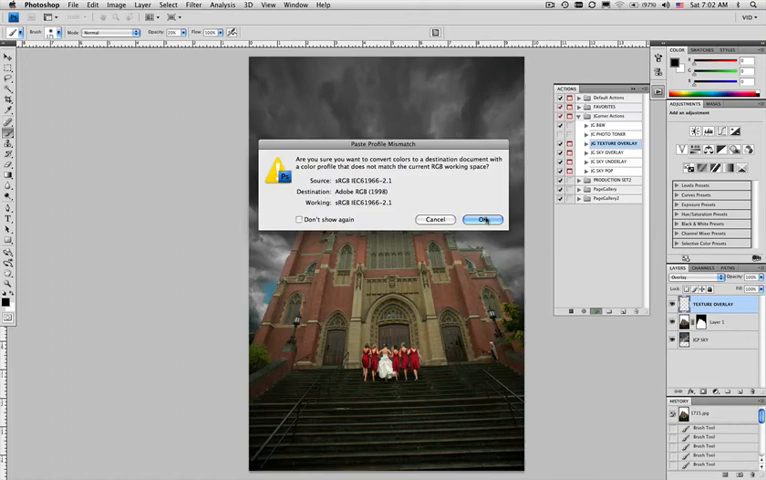
- Accept the Paste Profile Mismatch conversion for the pasted texture
{"action": "left_click", "coordinate": [483, 219]}
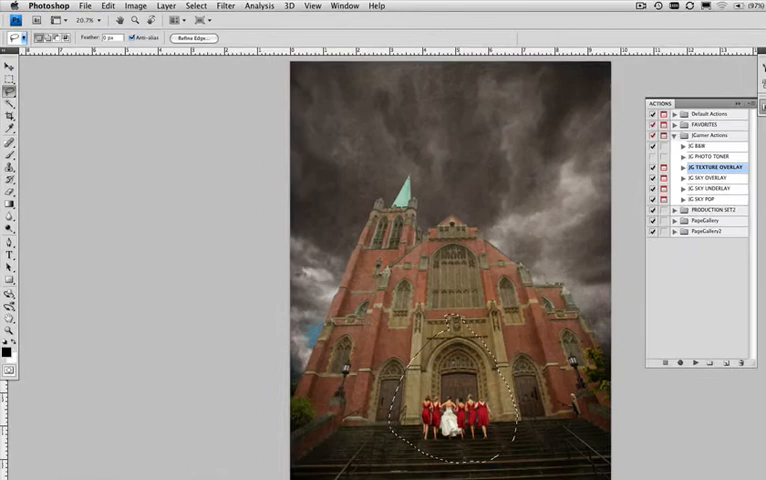
- Feather the lasso selection around the bridal party via Select > Modify > Feather
{"action": "left_click", "coordinate": [256, 7]}
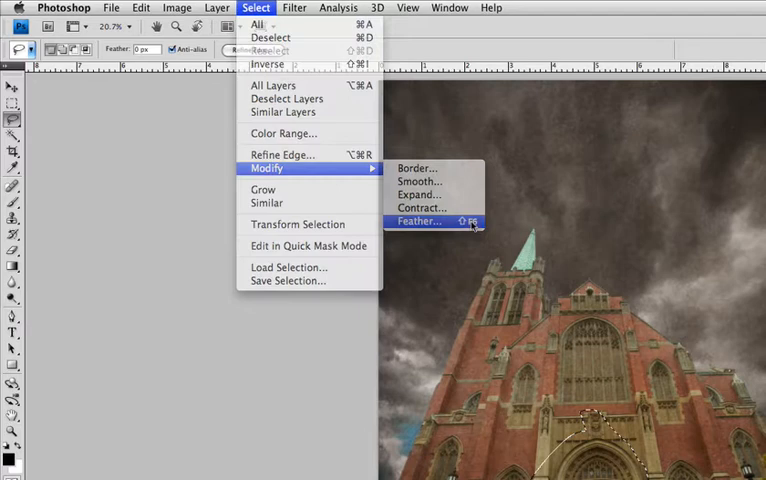
{"action": "left_click", "coordinate": [418, 221]}
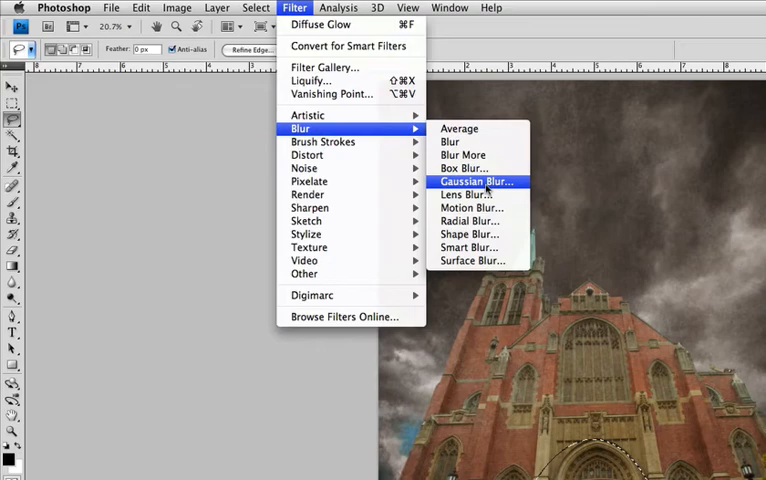
- Apply a Gaussian Blur with about 127.2 px radius to the selection
{"action": "left_click", "coordinate": [473, 181]}
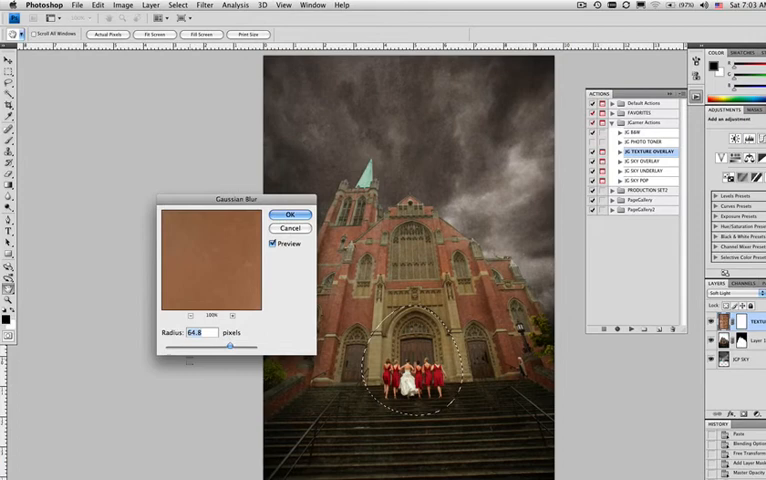
{"action": "left_click_drag", "start_coordinate": [207, 345], "coordinate": [237, 345]}
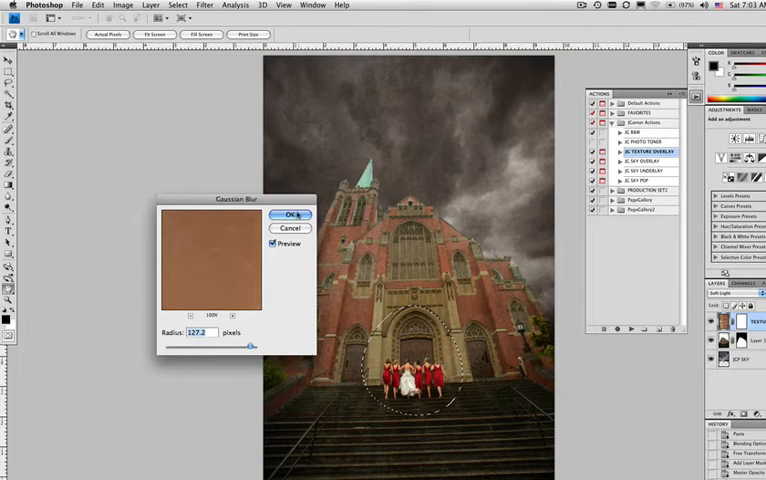
{"action": "left_click", "coordinate": [288, 214]}
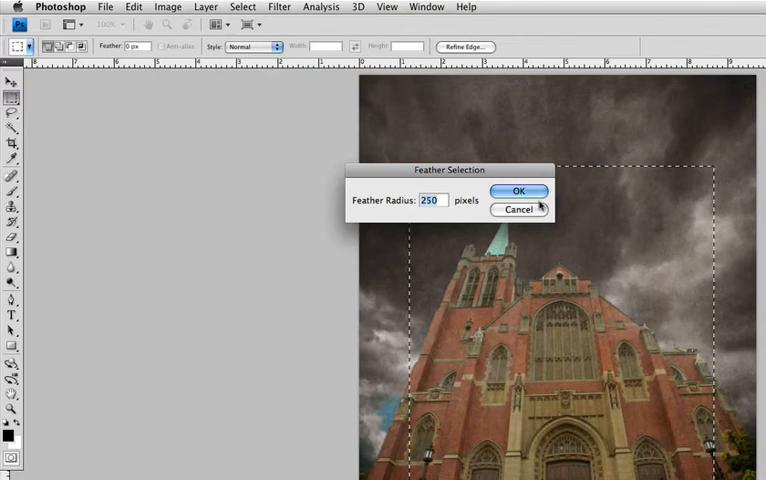
- Confirm a 250-pixel feather on the church rectangle selection
{"action": "left_click", "coordinate": [519, 191]}
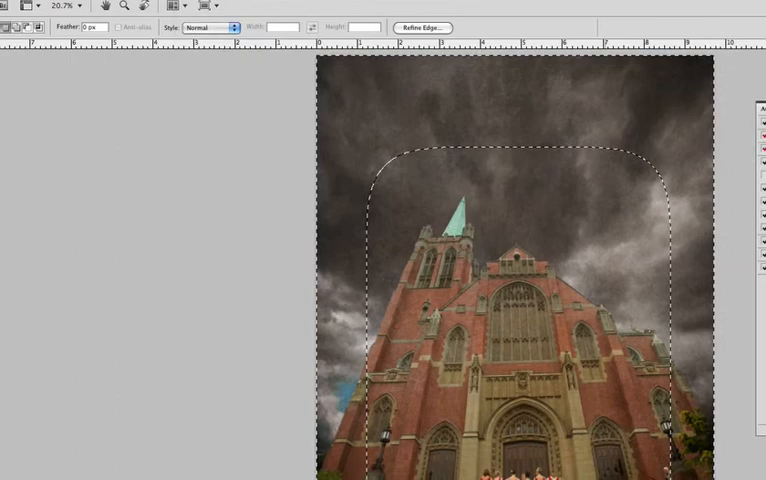